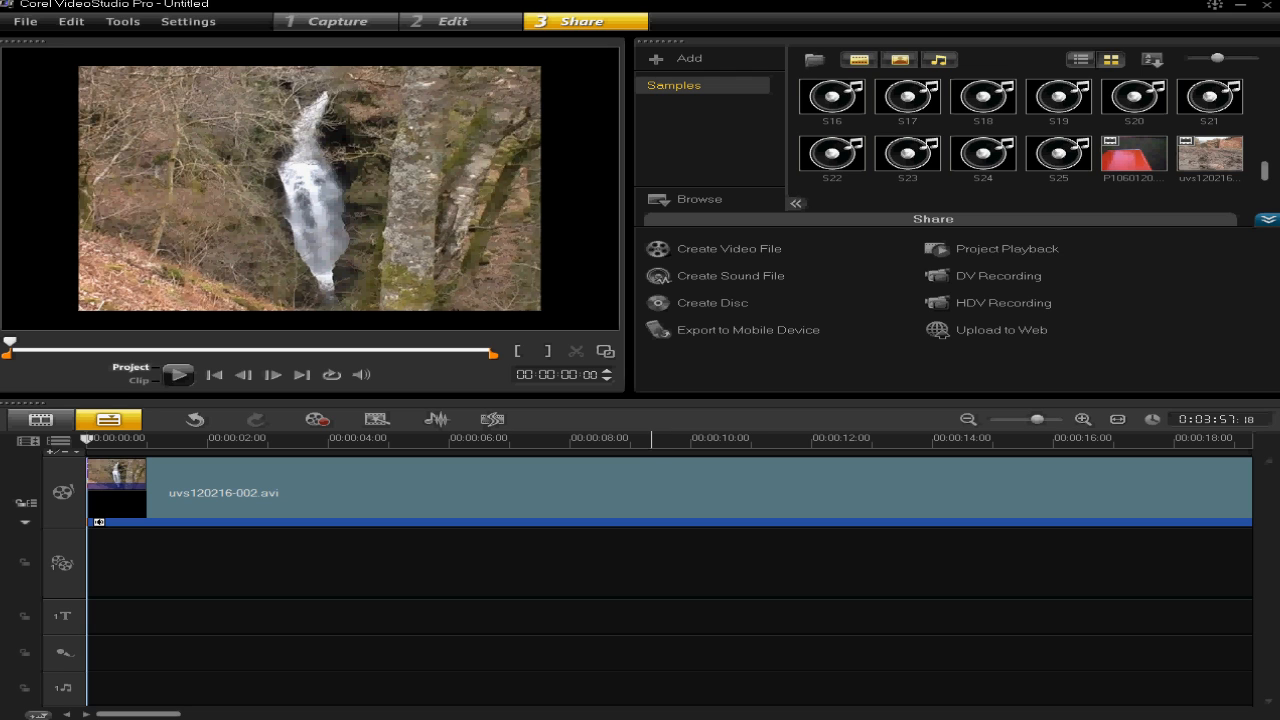
mouse_move(712, 302)
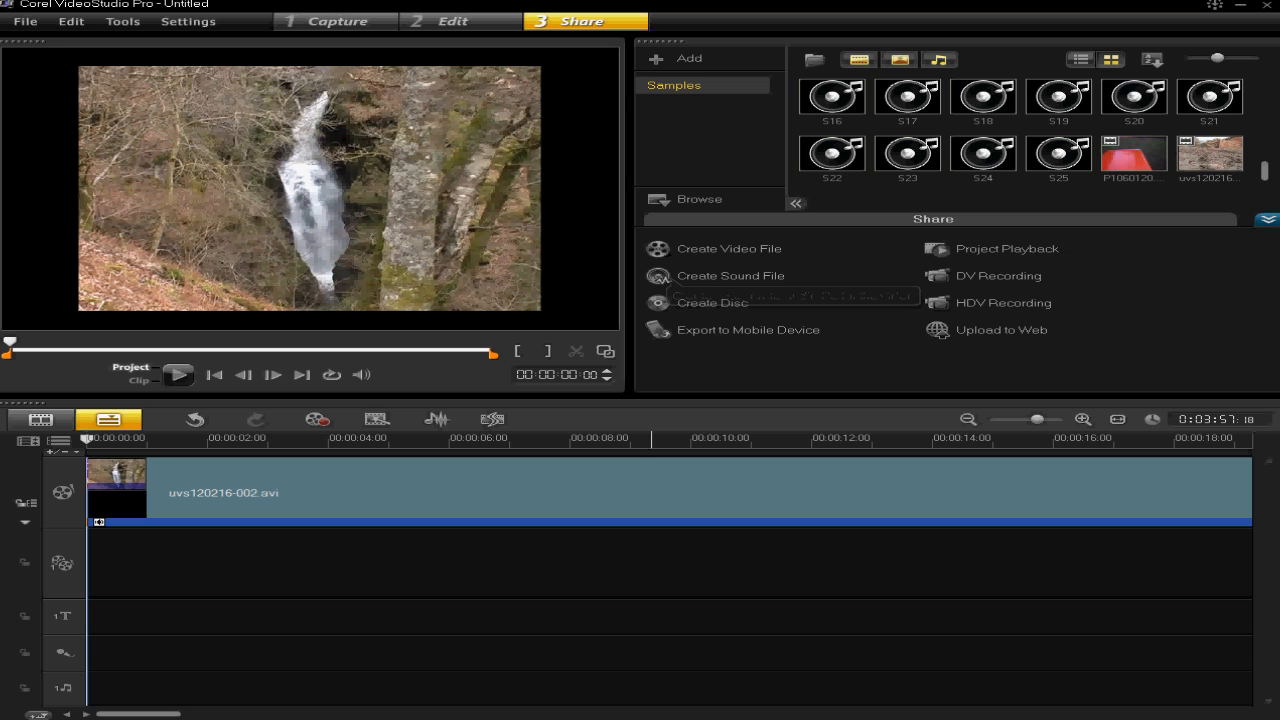
mouse_move(240, 456)
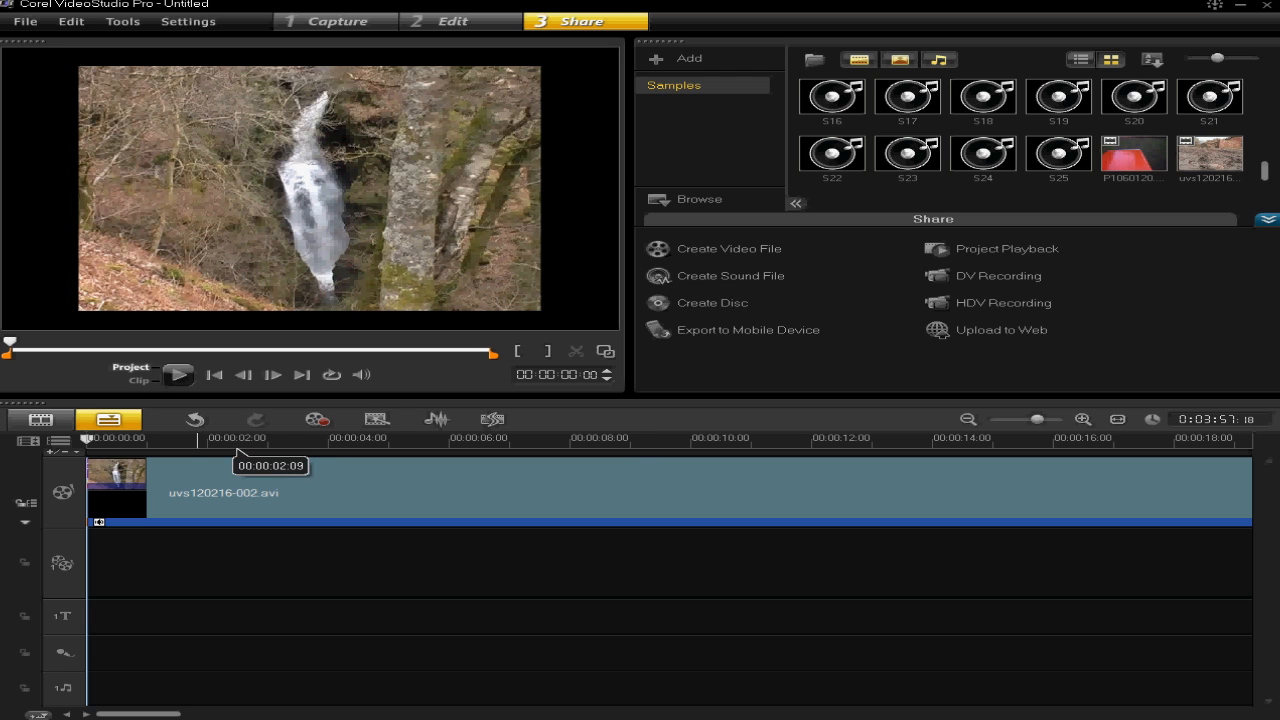
mouse_move(240, 452)
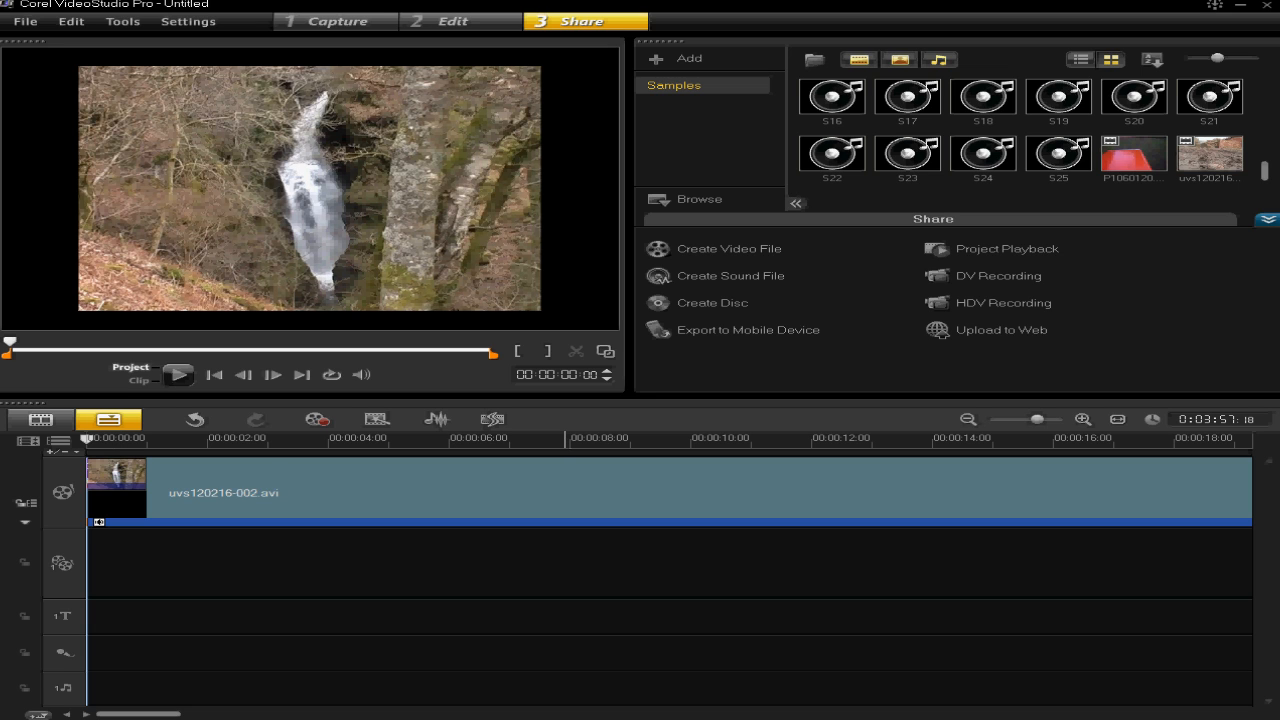
mouse_move(298, 468)
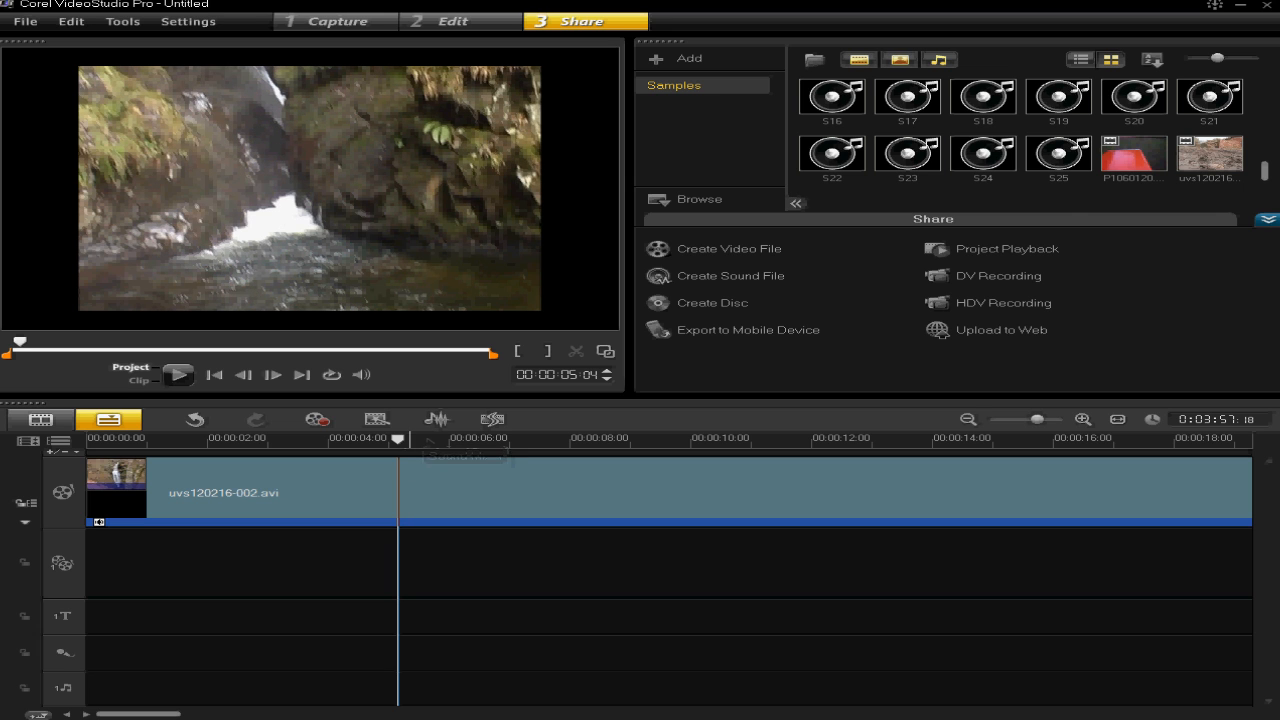
Step: Switch to the Edit workspace to trim the waterfall clip to about five seconds
left_click(460, 20)
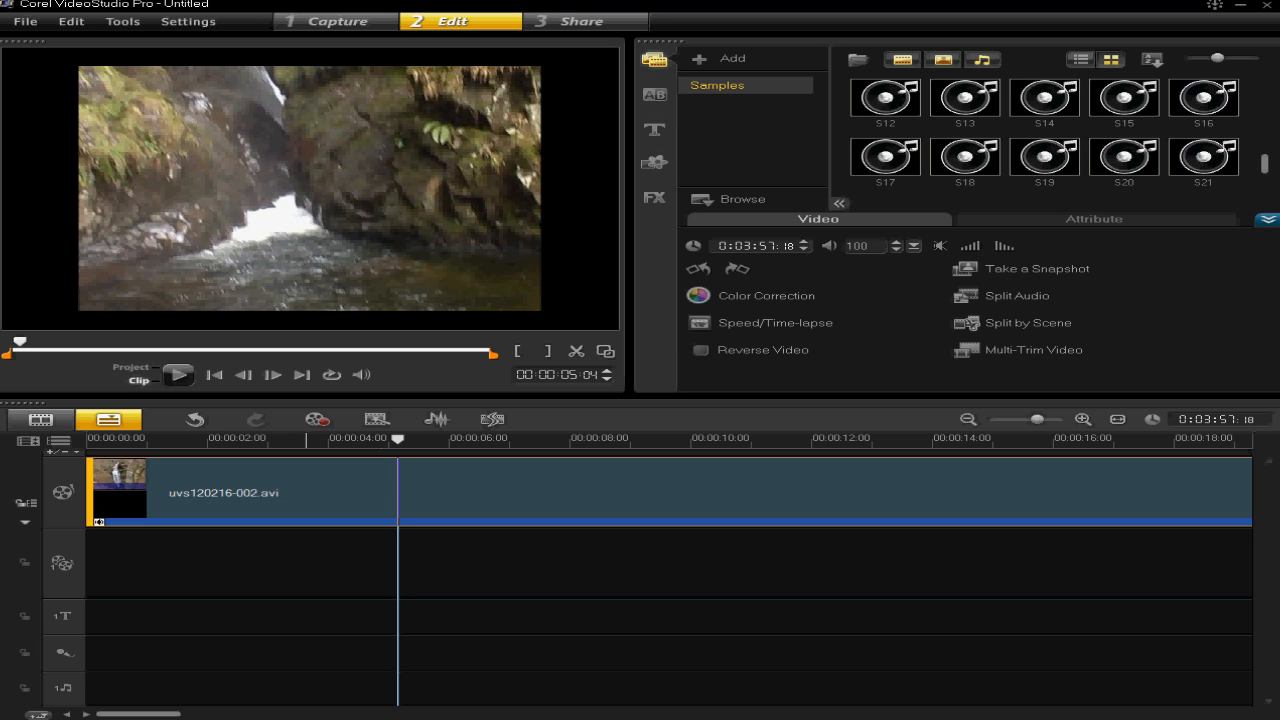
mouse_move(576, 352)
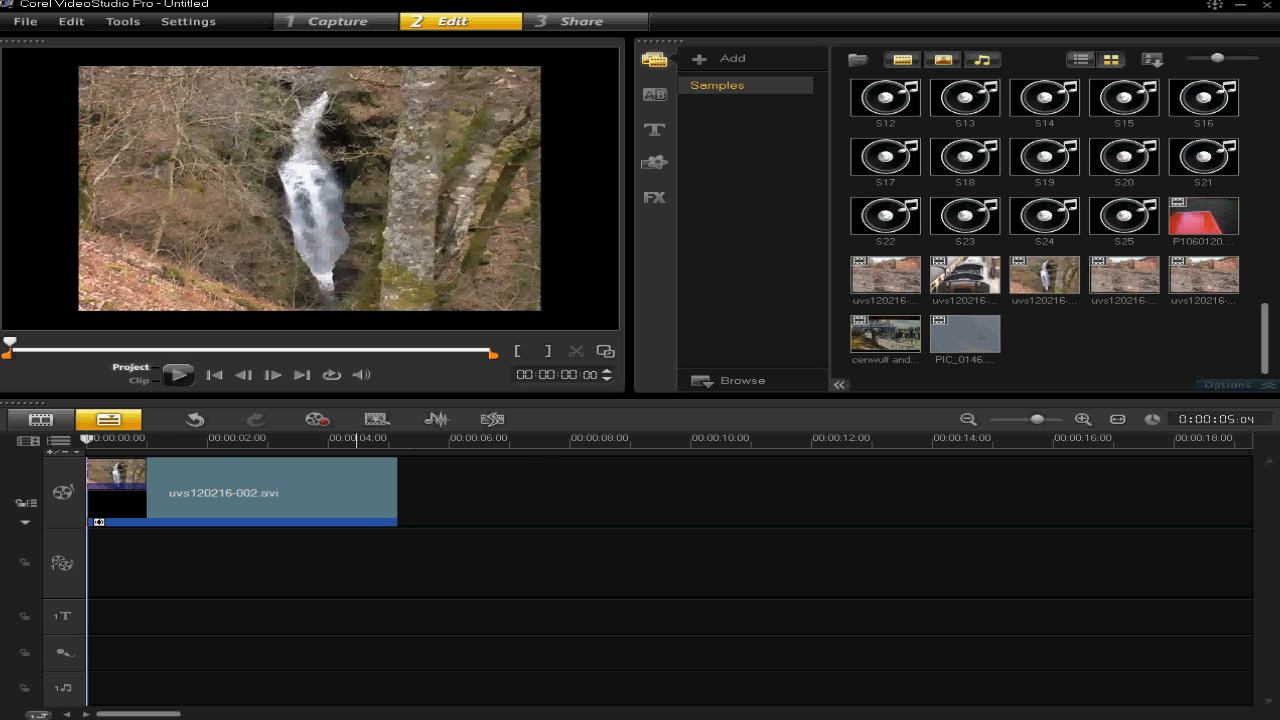
Step: Start Create Sound File from the Share workspace for the trimmed clip
left_click(584, 20)
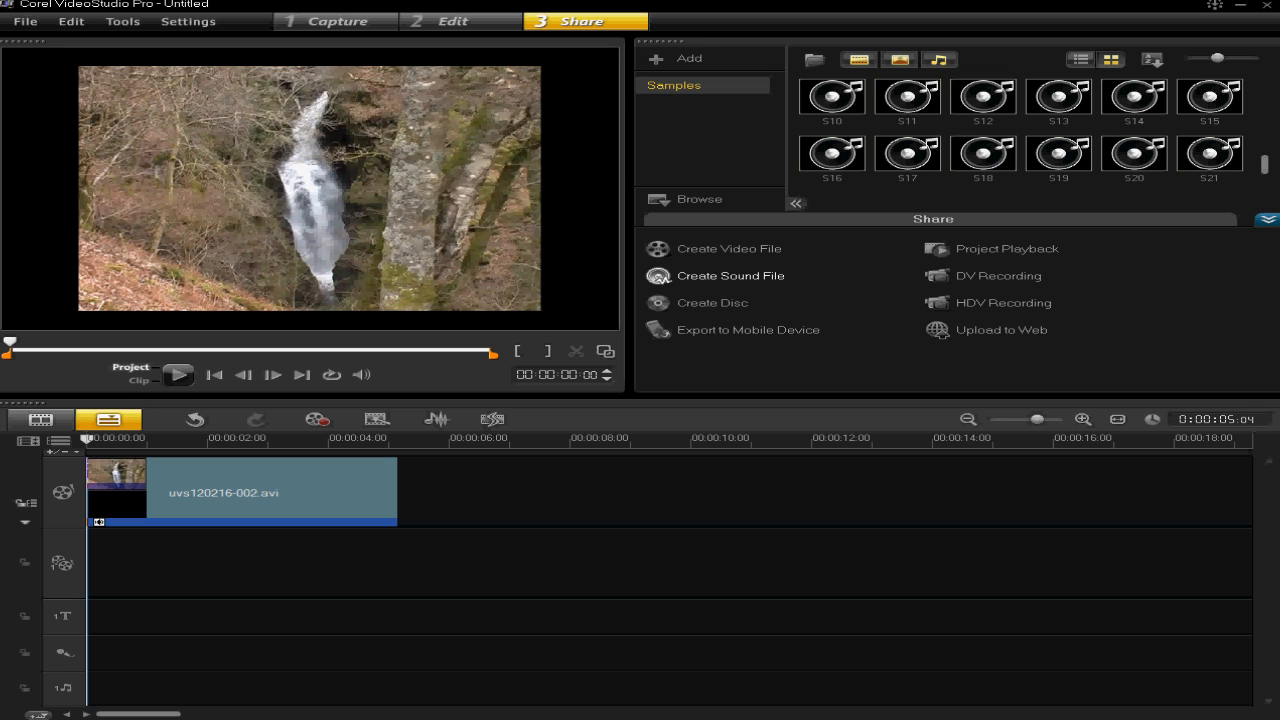
mouse_move(730, 290)
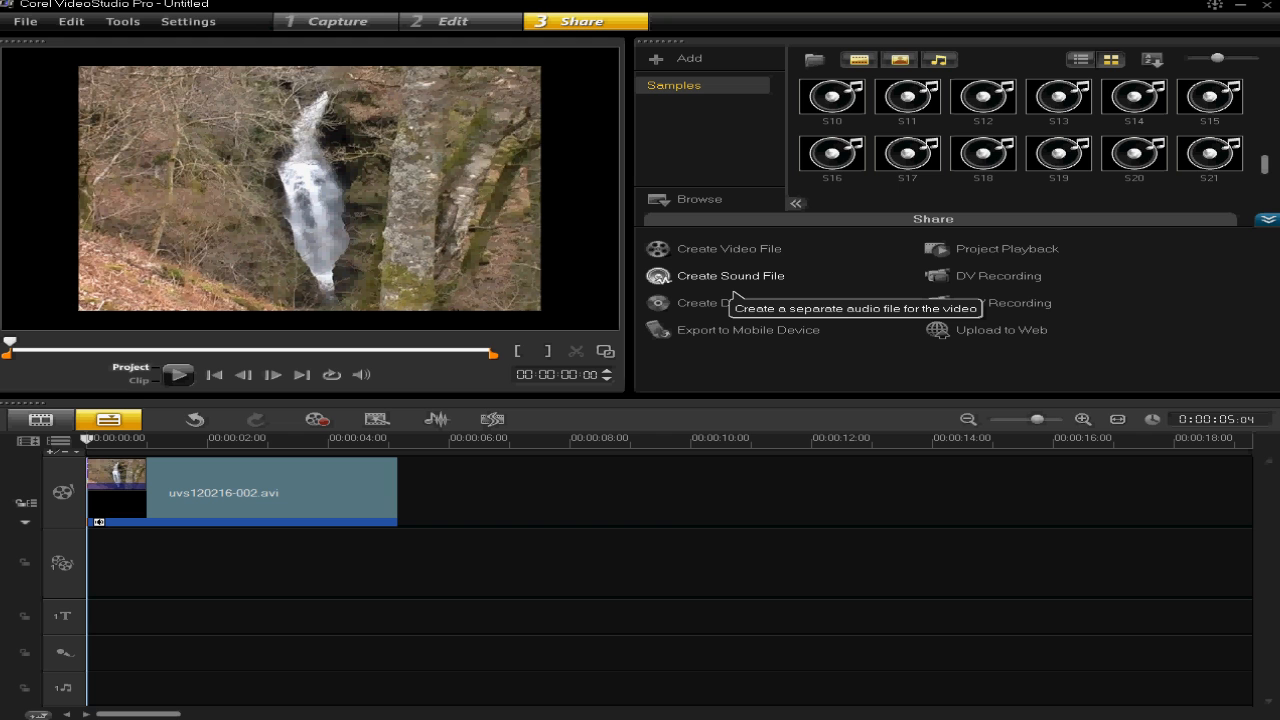
left_click(730, 276)
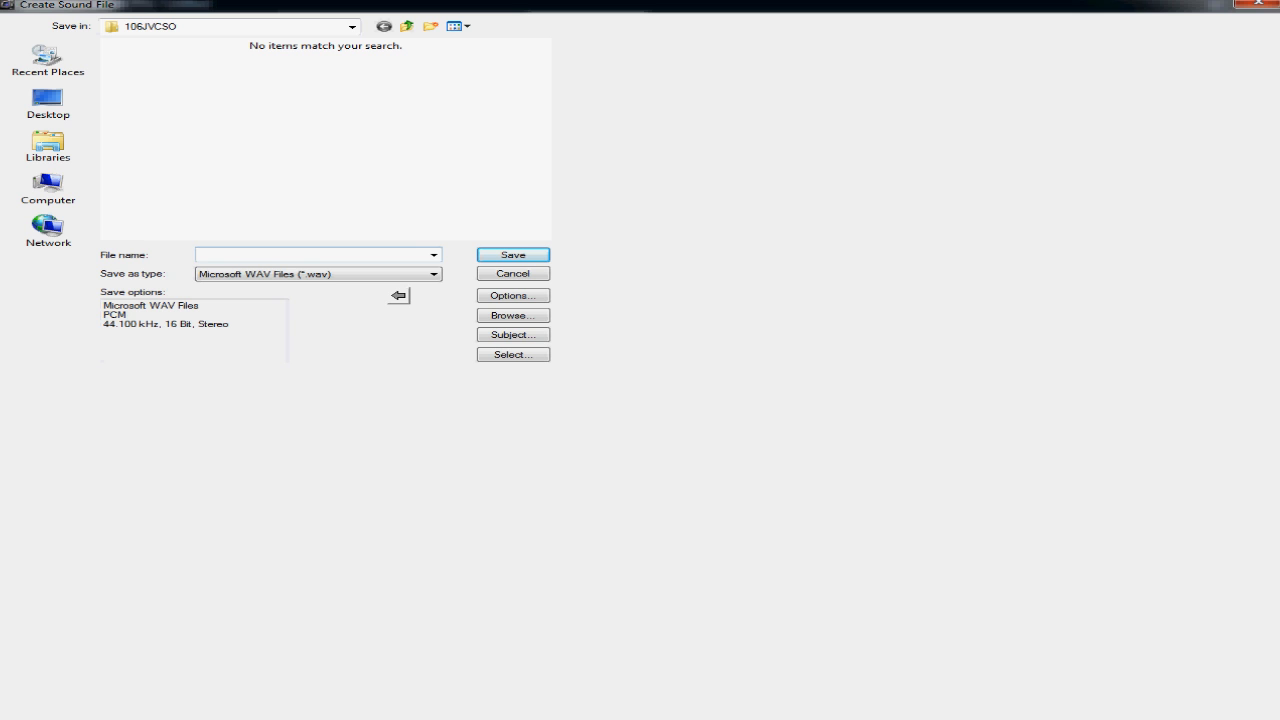
Step: Save the clip's audio as a Microsoft WAV file named waterfall
left_click(434, 274)
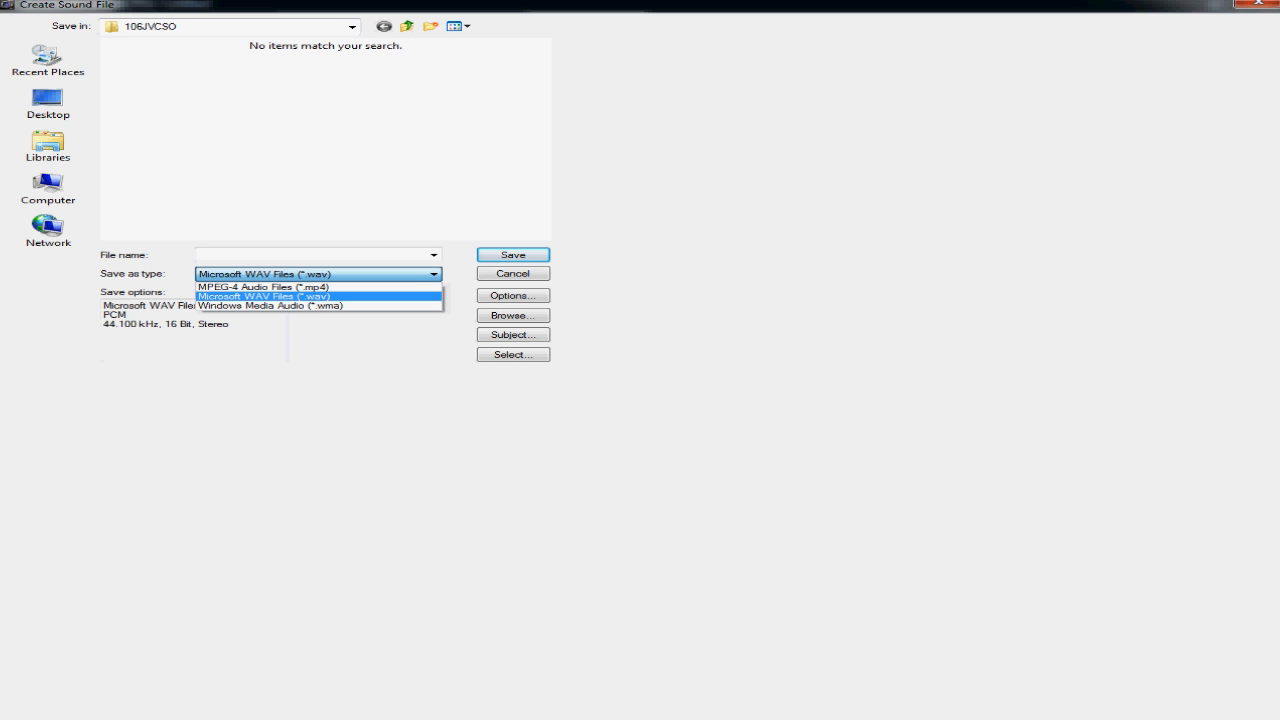
left_click(262, 296)
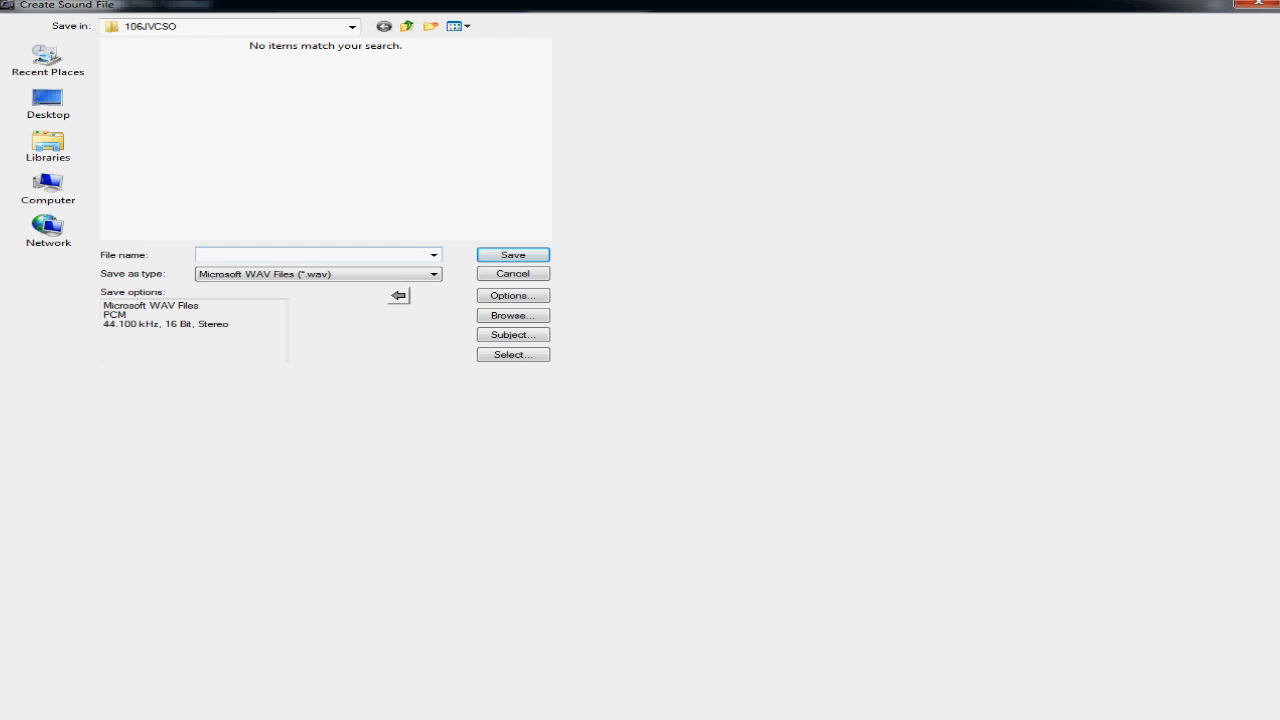
type("water")
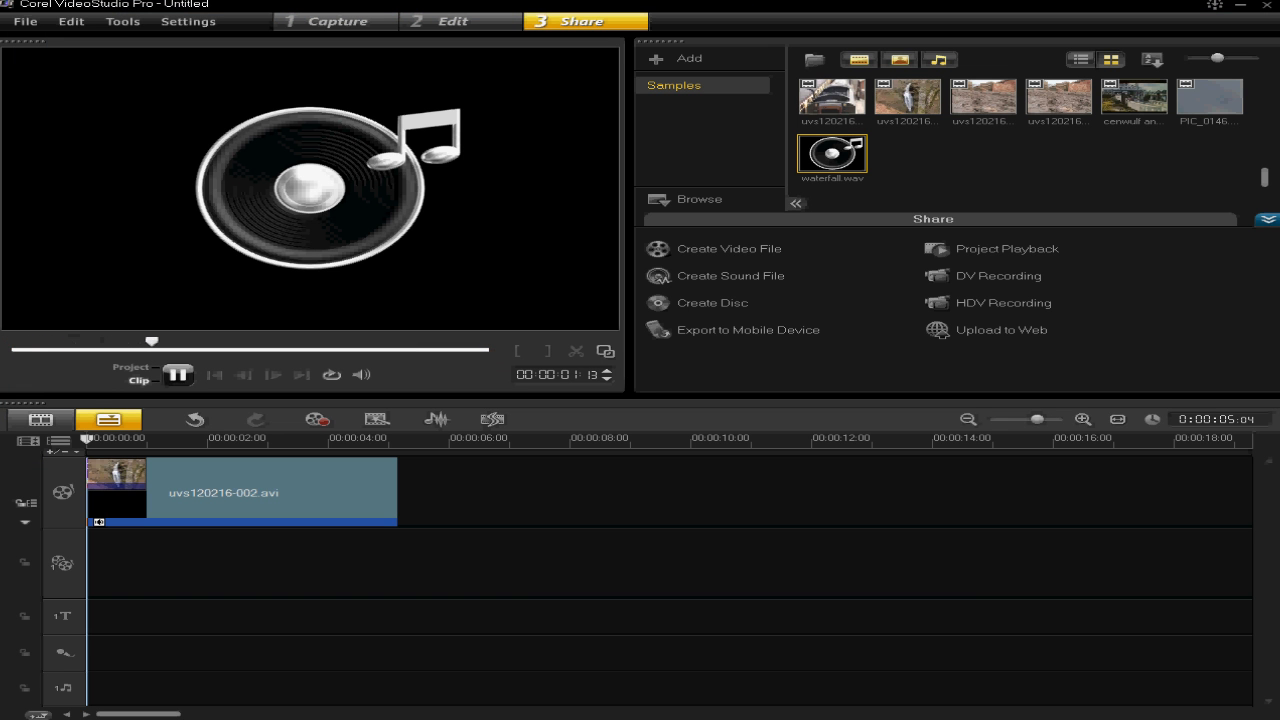
Step: Select the new waterfall.wav sound file in the library for the music track
left_click(178, 374)
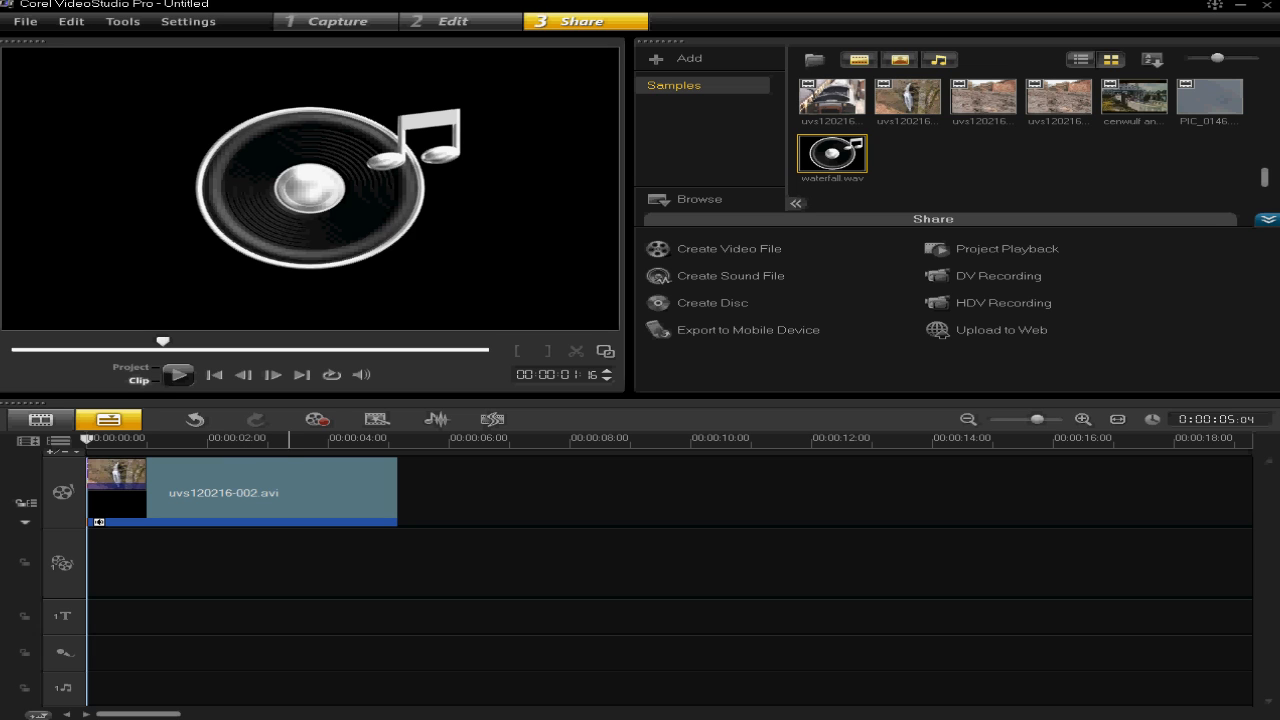
mouse_move(832, 156)
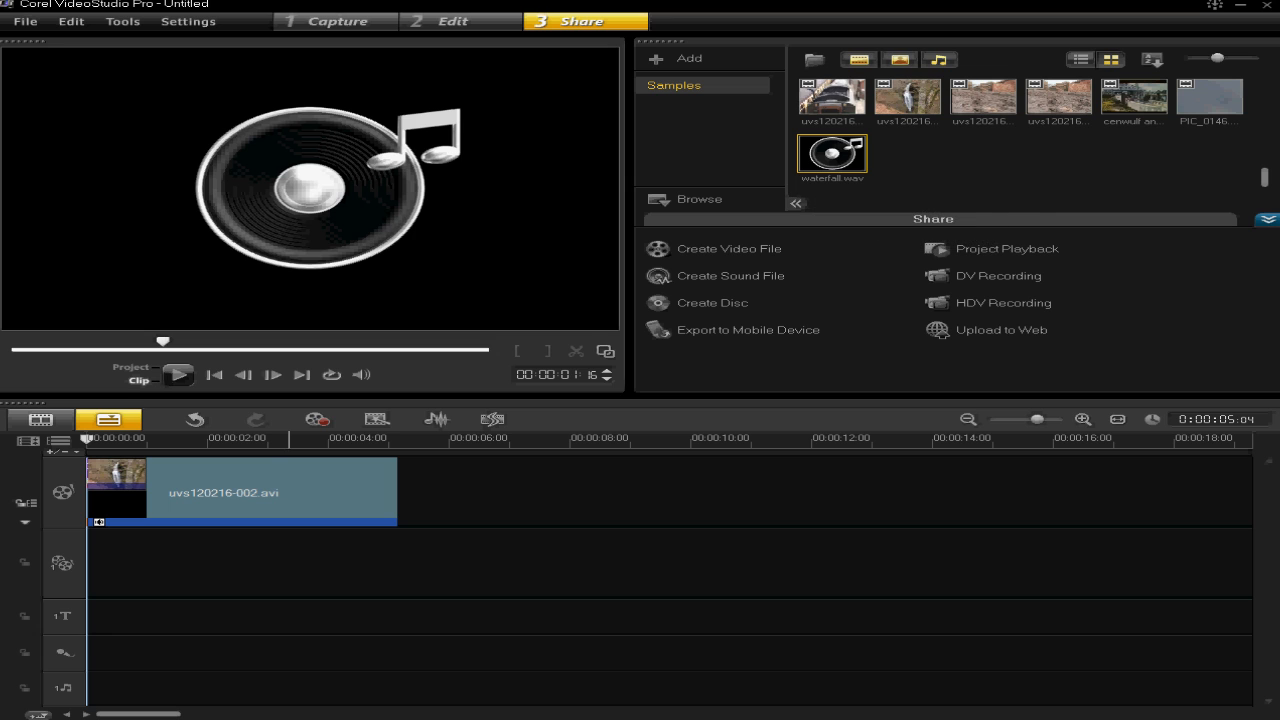
mouse_move(832, 156)
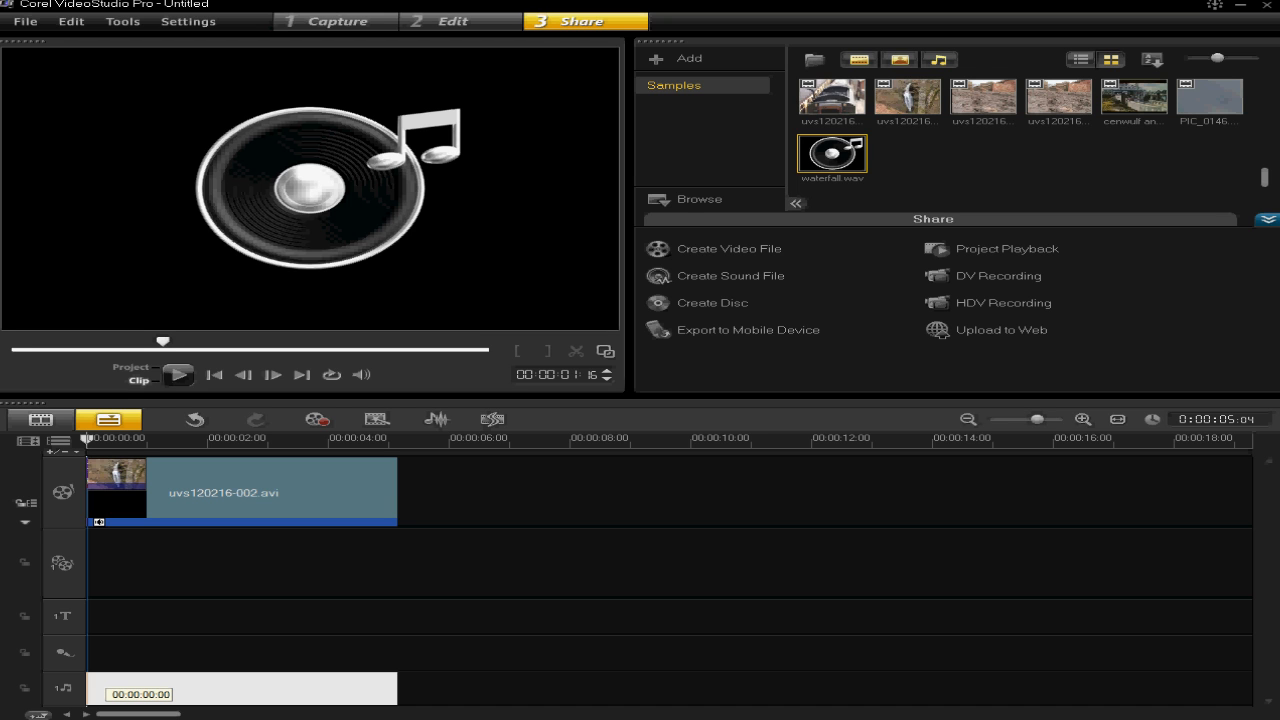
Step: Delete the video clip from the timeline, leaving only waterfall.wav on the music track
right_click(240, 490)
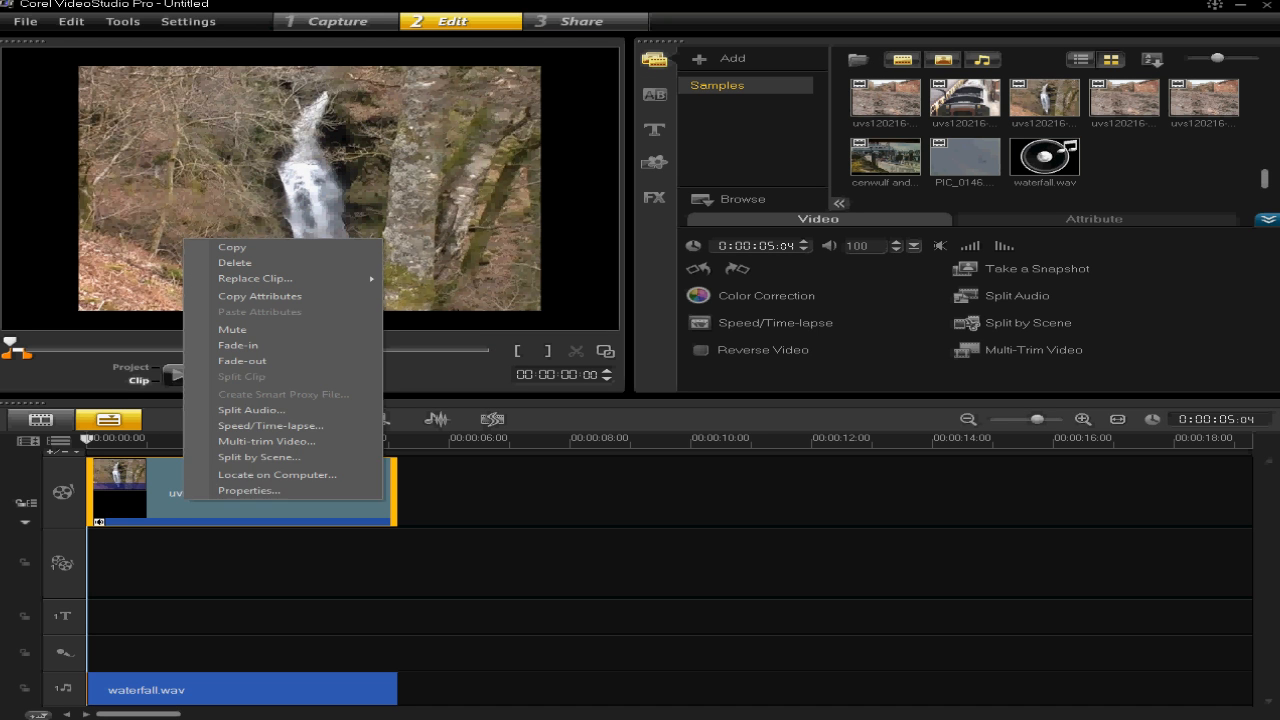
mouse_move(236, 262)
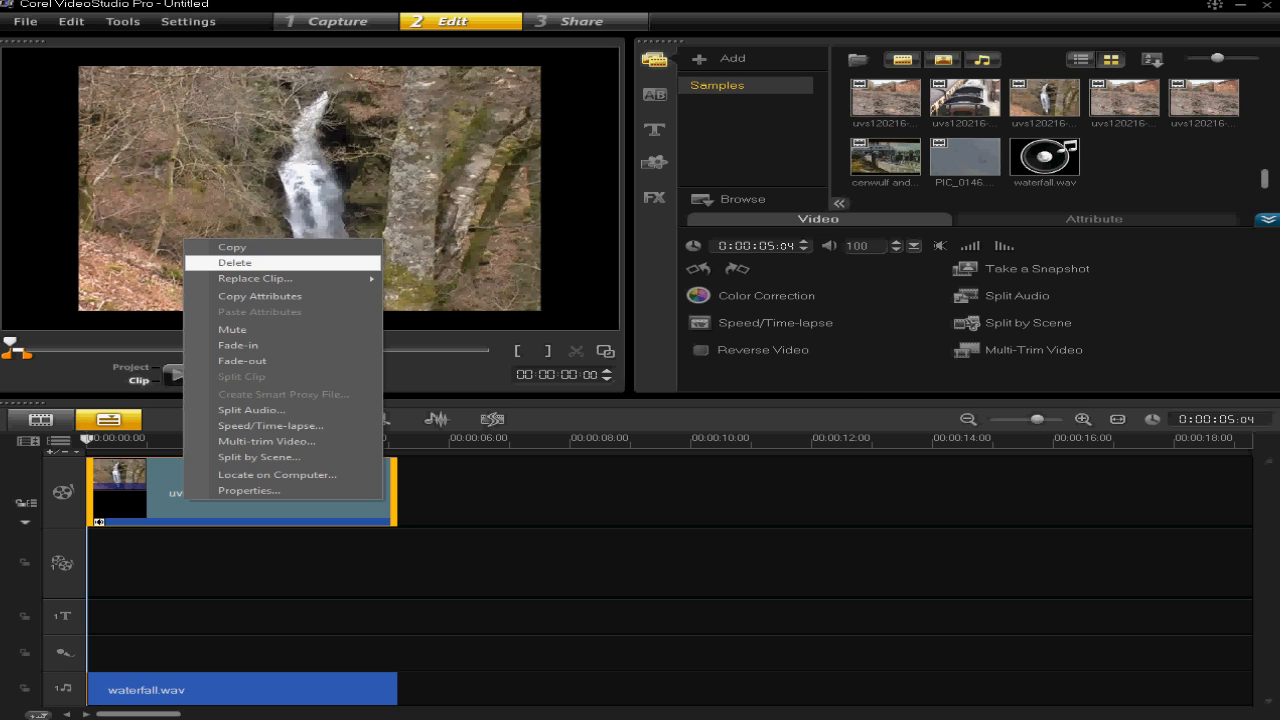
left_click(236, 262)
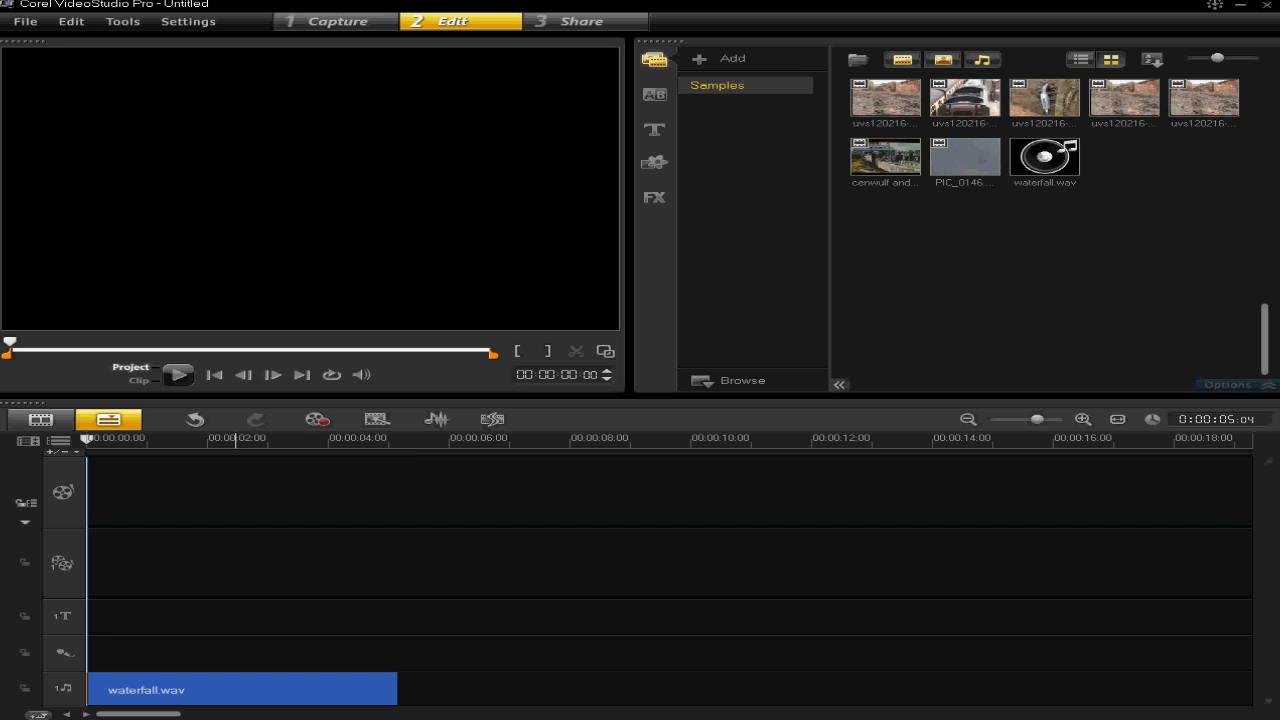
mouse_move(1044, 156)
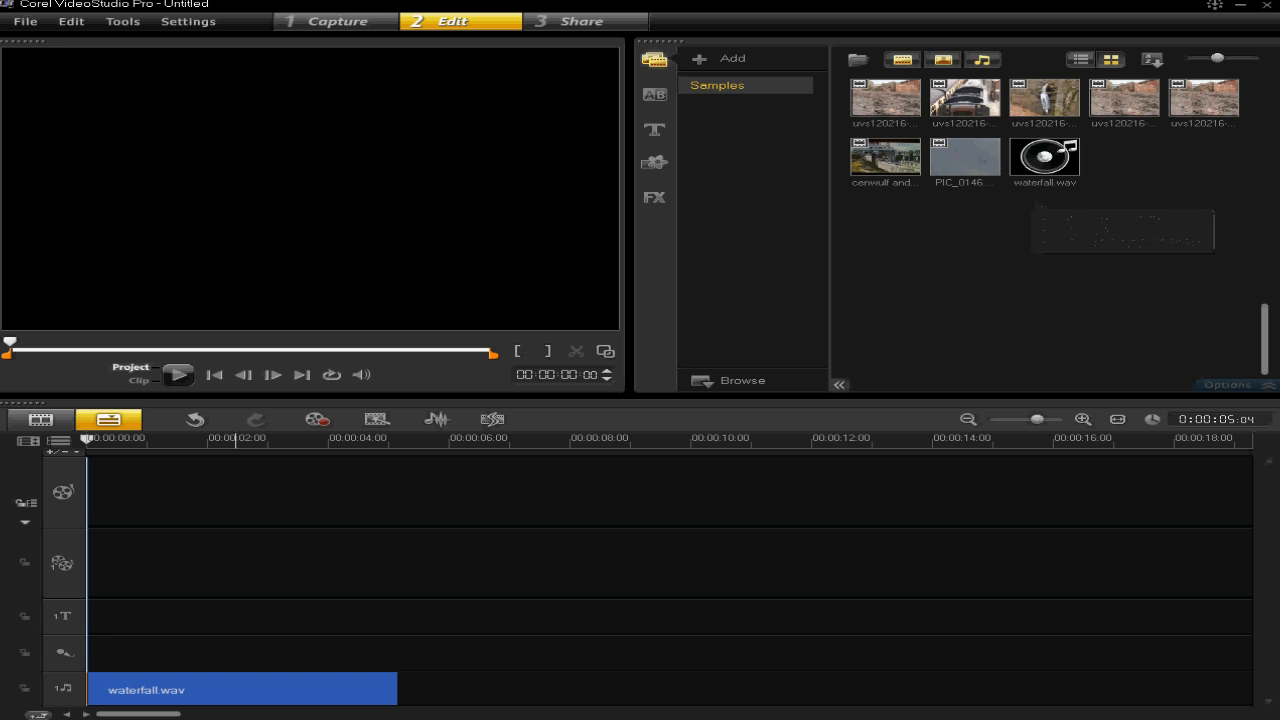